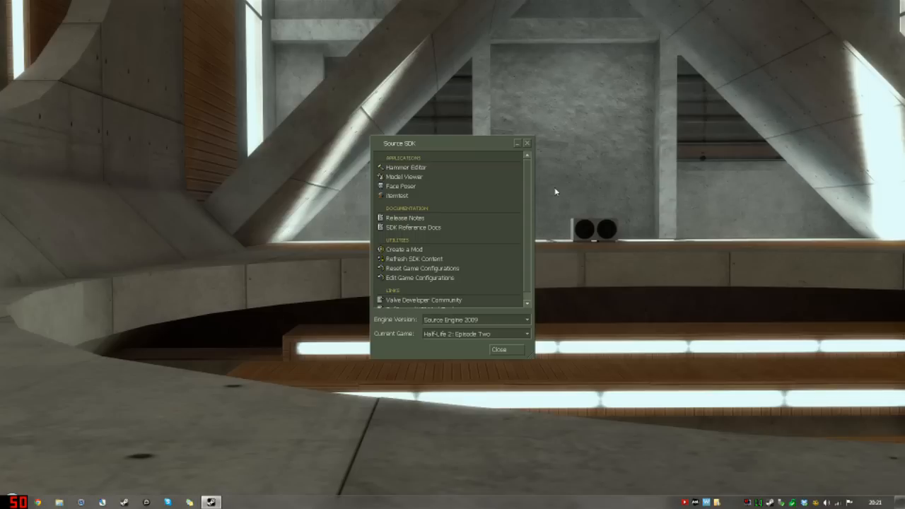
mouse_move(424, 168)
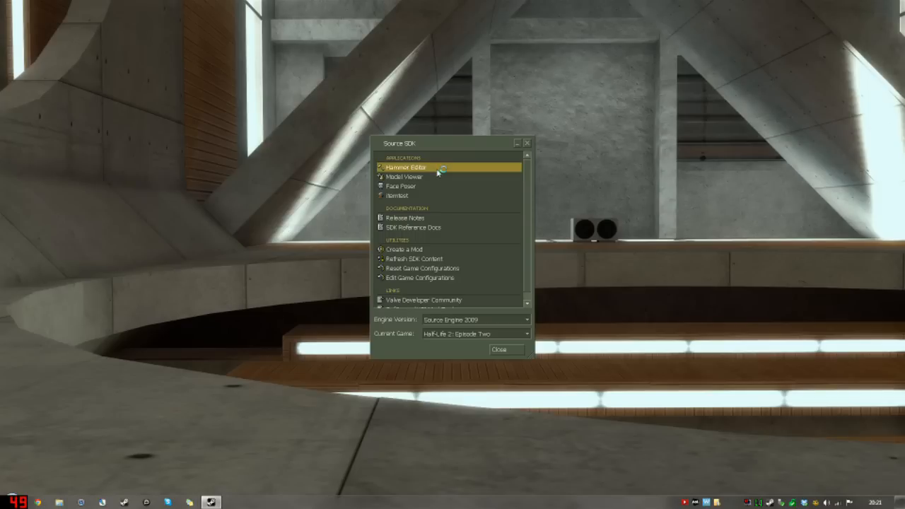
mouse_move(341, 146)
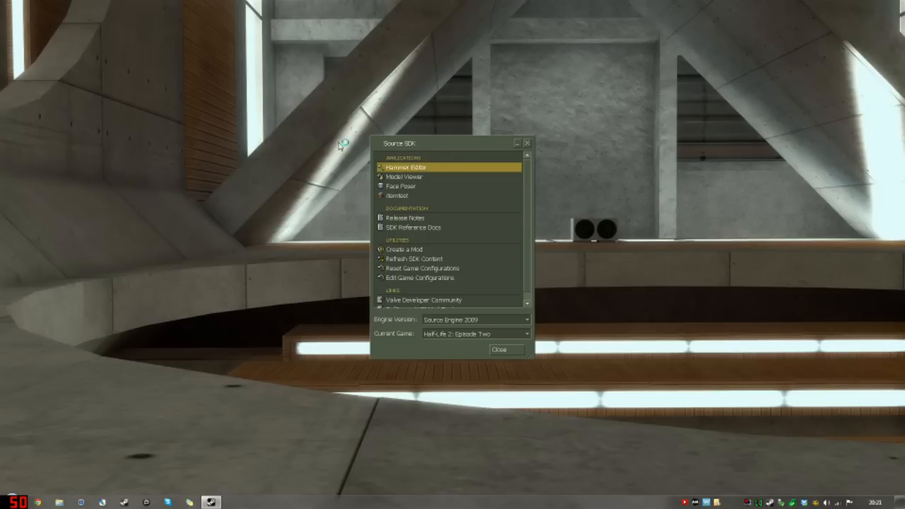
Step: Launch Hammer Editor from the Source SDK with Half-Life 2: Episode Two as current game
double_click(403, 167)
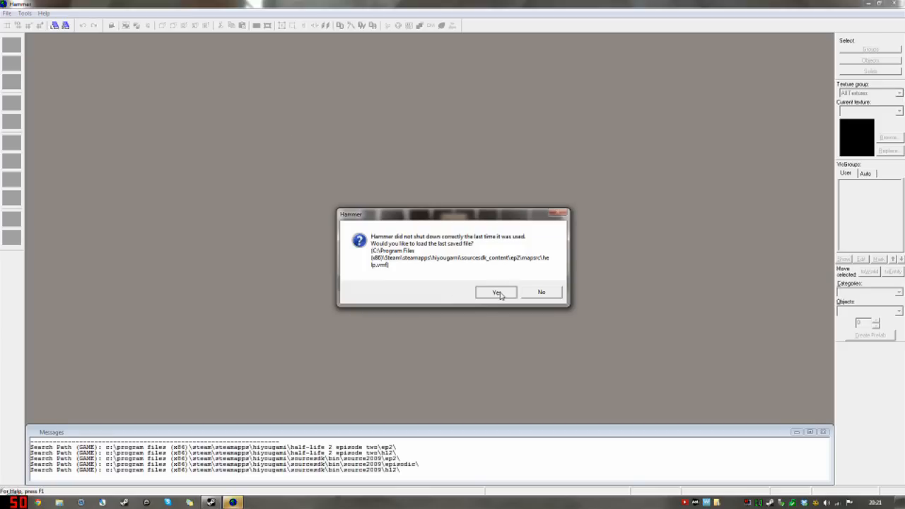
Step: Answer Yes to the improper-shutdown prompt so the last saved map reloads
left_click(497, 292)
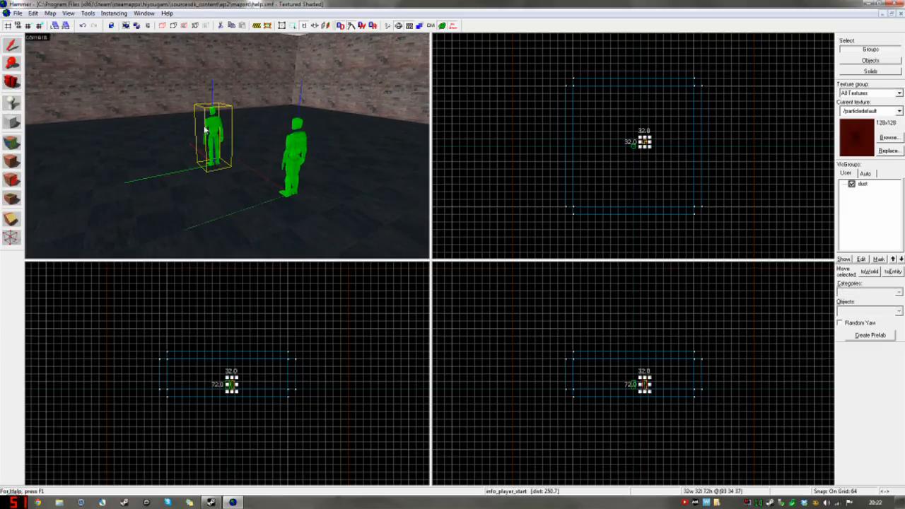
Step: Drop a 'light' entity near the ceiling of the brick room in the 3D view
double_click(212, 135)
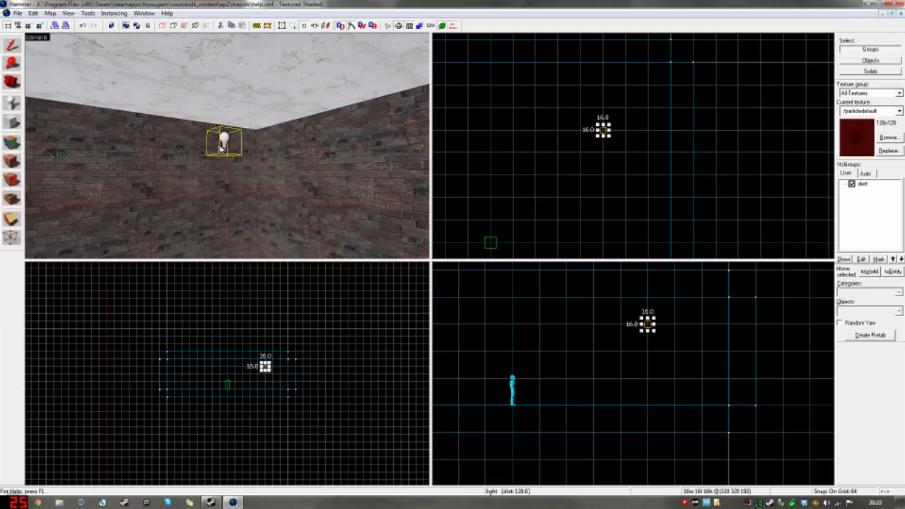
Step: Inspect the light's Brightness value of 200 and its white colour in the colour chooser
double_click(224, 142)
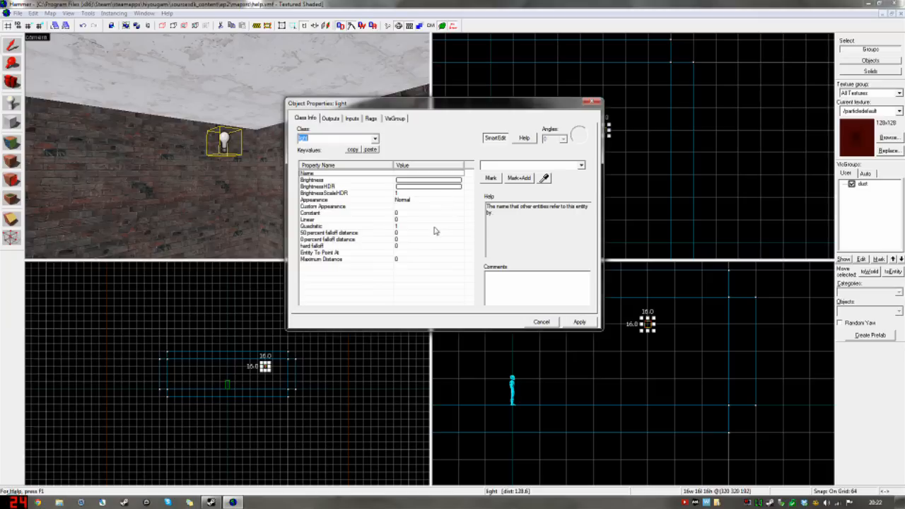
left_click(312, 179)
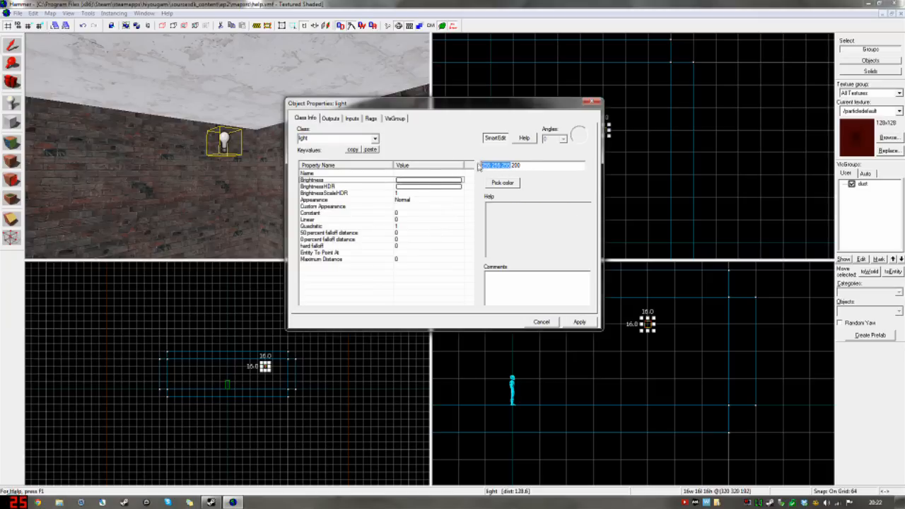
left_click(517, 165)
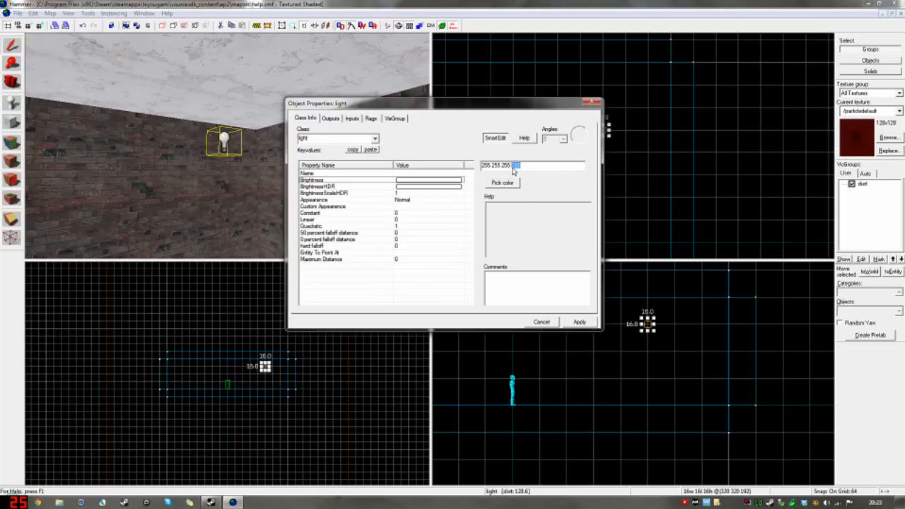
left_click(503, 183)
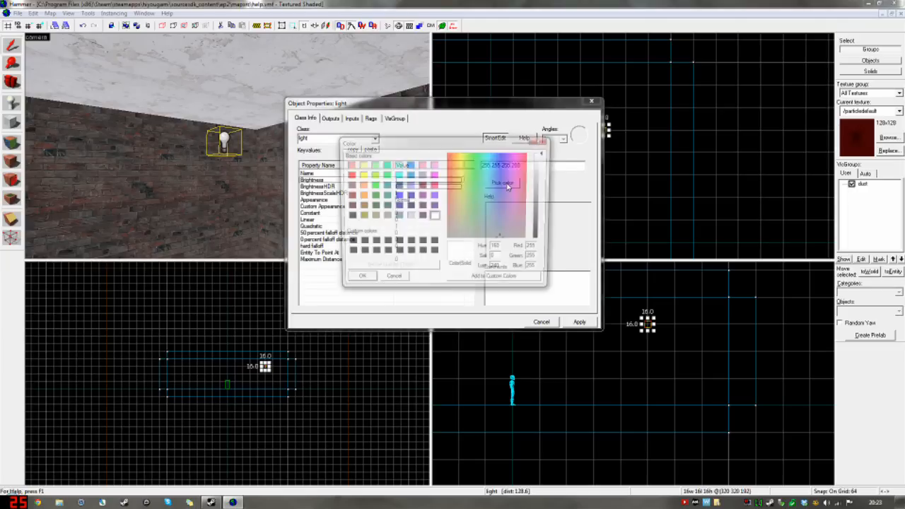
left_click(363, 276)
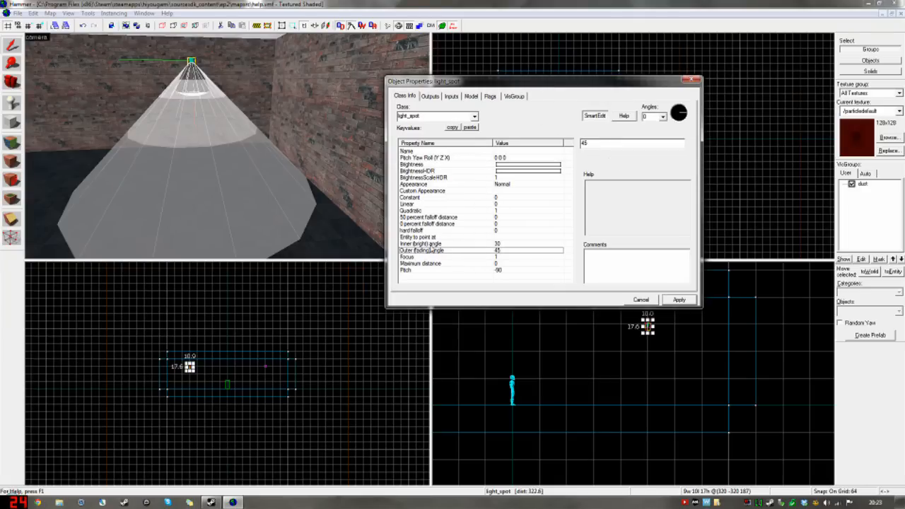
Step: Check the light_spot's inner 30° and outer 45° cone angles in Object Properties
left_click(421, 243)
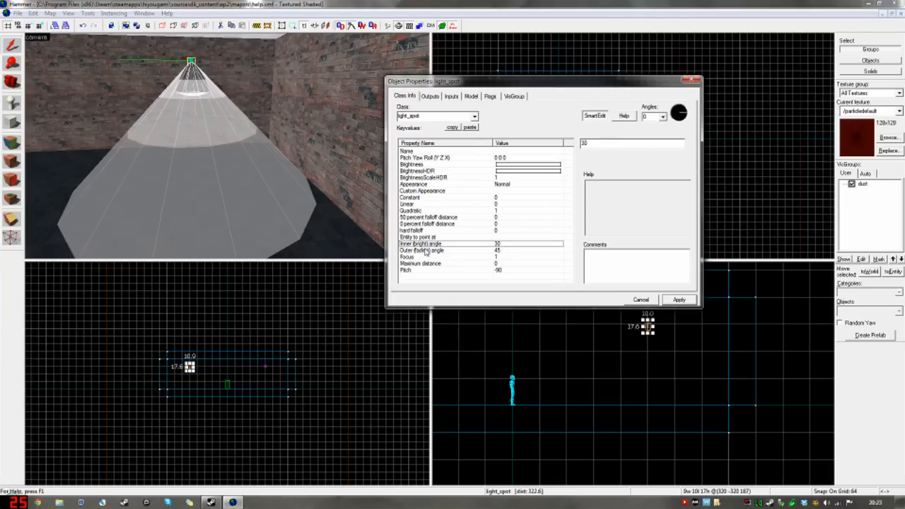
left_click(420, 250)
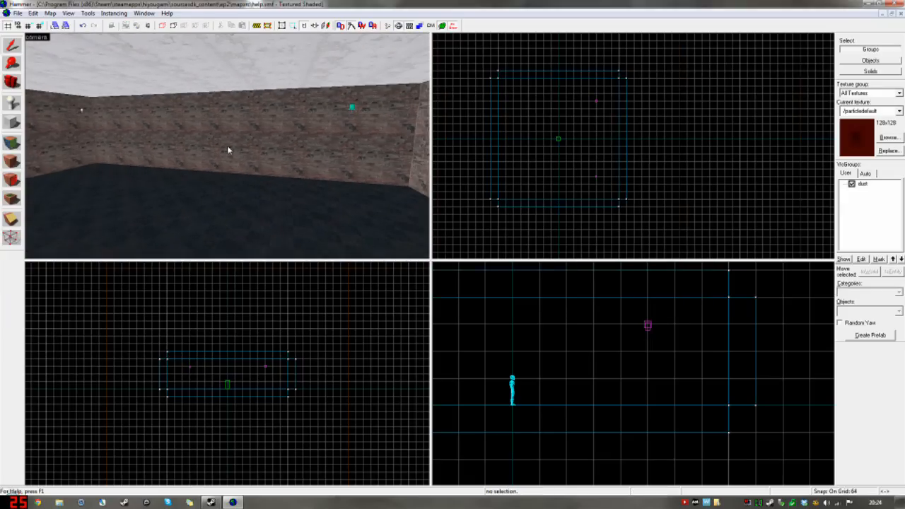
mouse_move(282, 154)
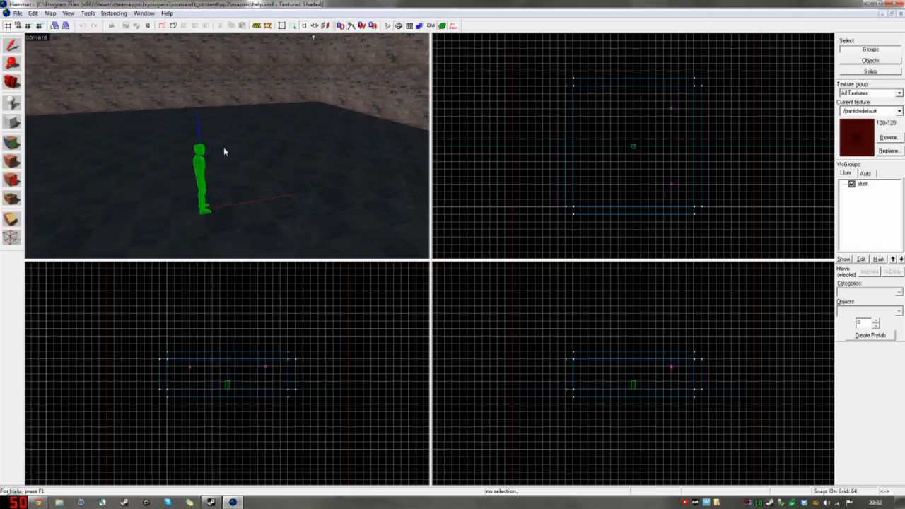
Step: Change the extra info_player_start's class to env_cubemap in Object Properties
left_click(201, 177)
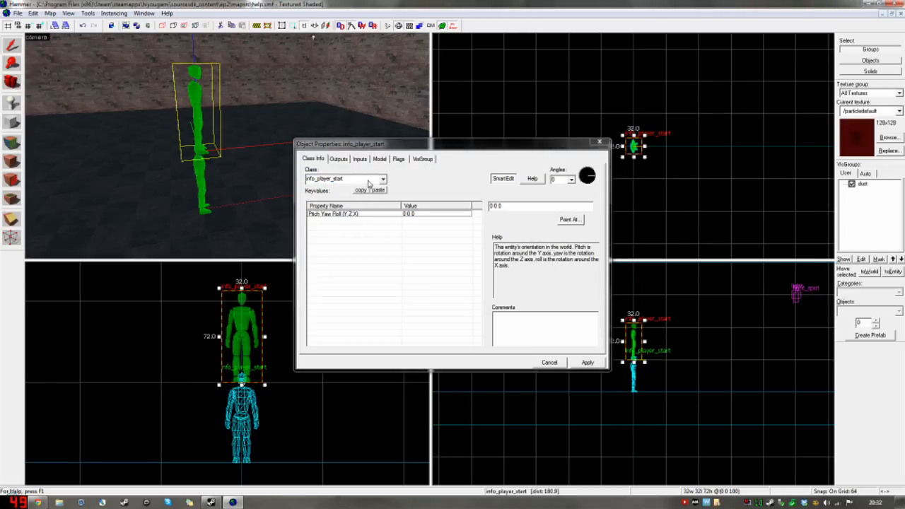
left_click(343, 178)
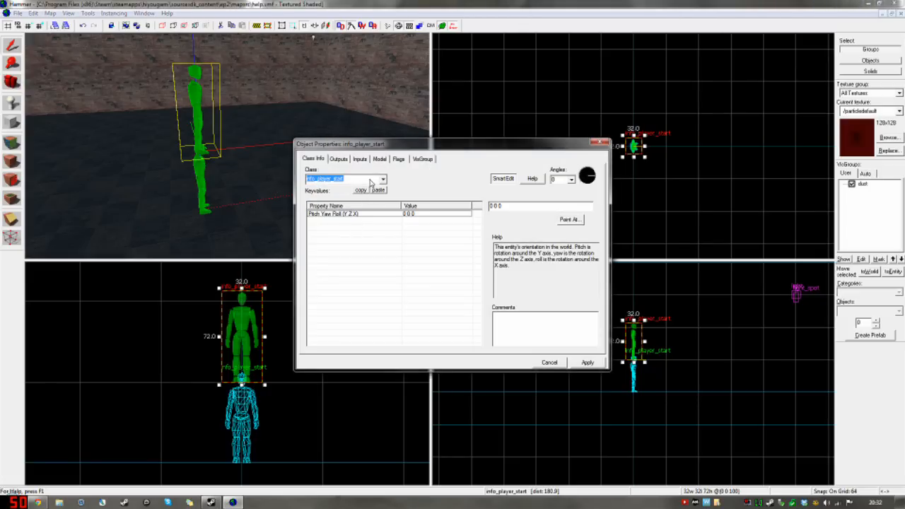
left_click(382, 178)
type("env_cube")
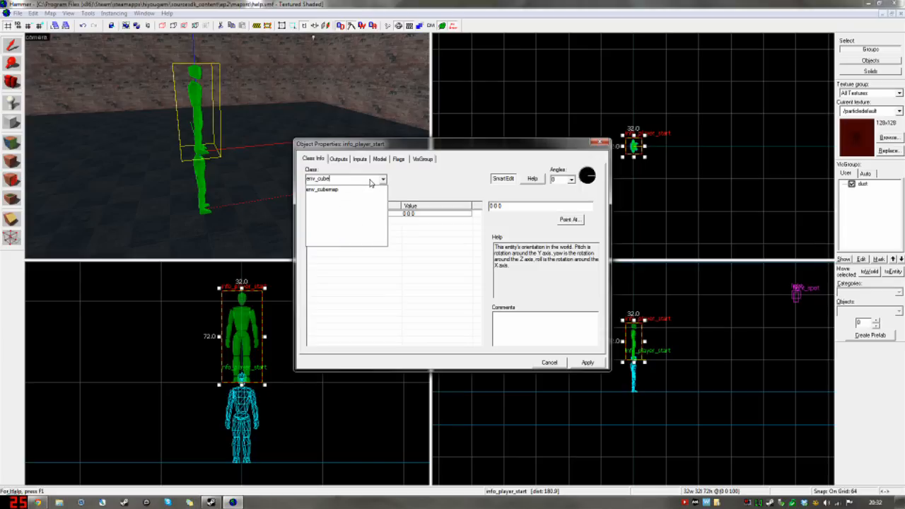
left_click(323, 189)
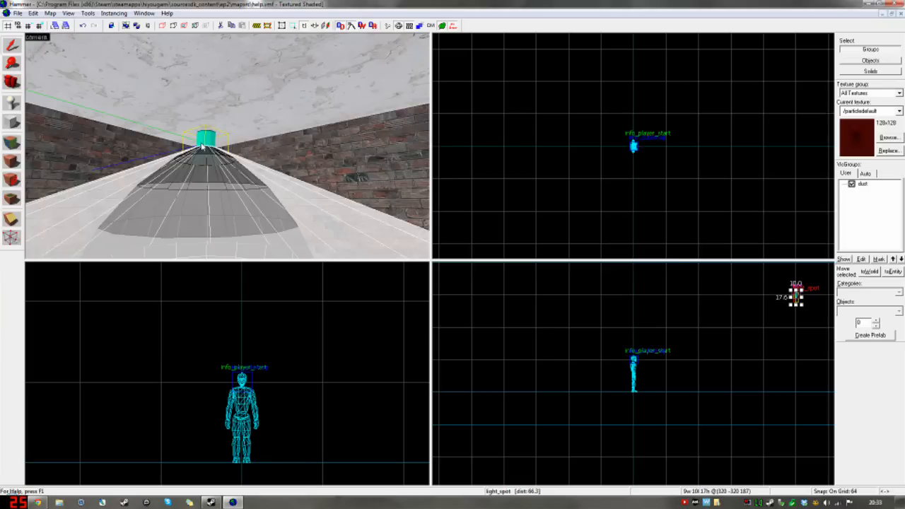
Step: Set the light_spot's Inner (bright) angle to 45 degrees
double_click(797, 297)
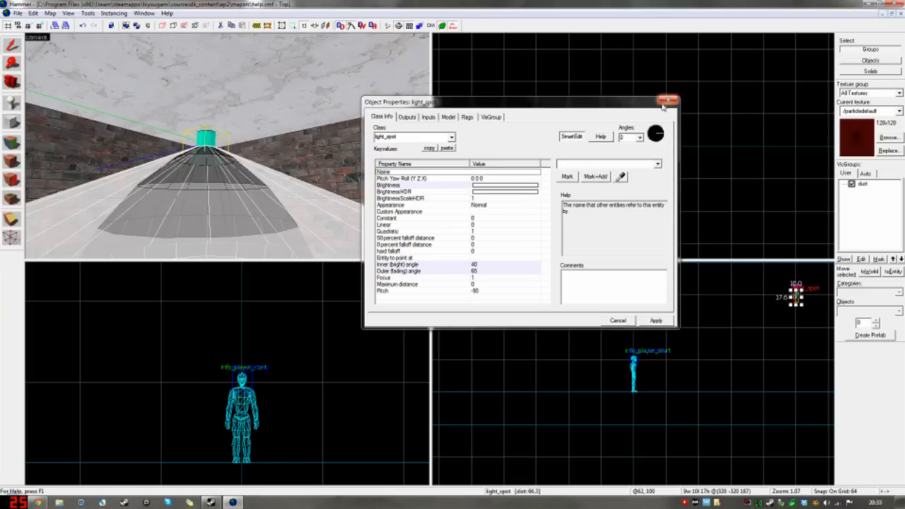
left_click(388, 185)
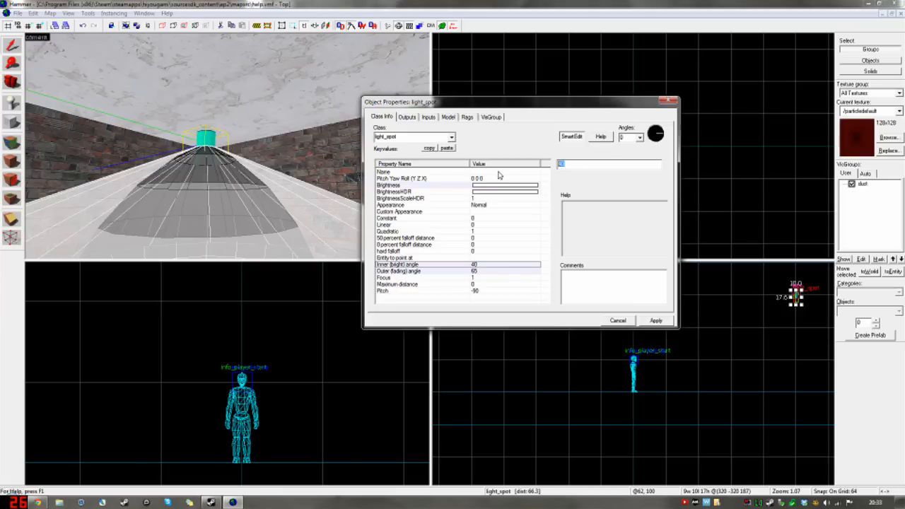
type("45")
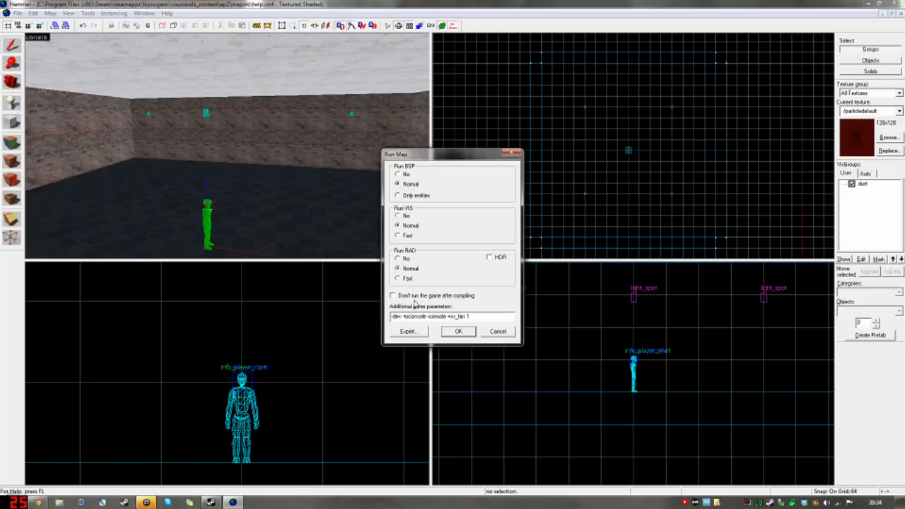
Step: Confirm Run Map with Normal BSP, VIS and RAD so the map compiles and launches
left_click(458, 331)
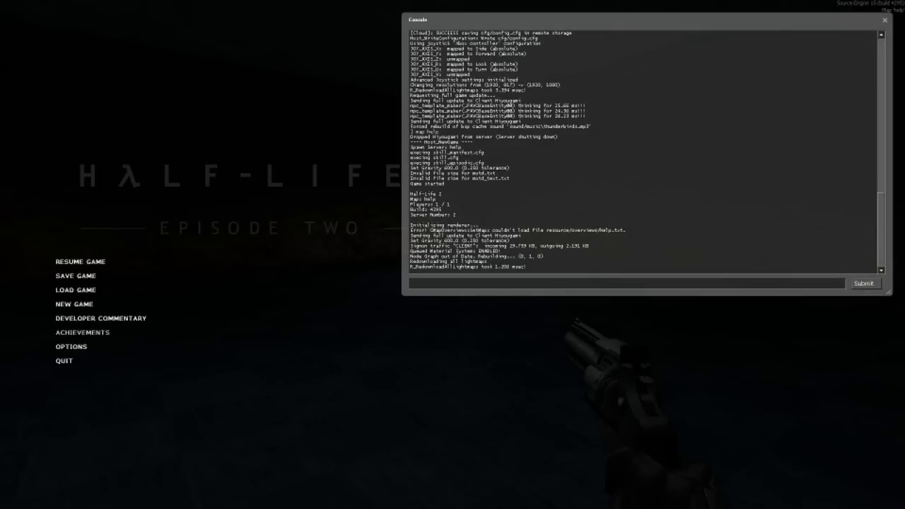
Step: Enter buildcubemaps in the developer console and submit it
type("buld")
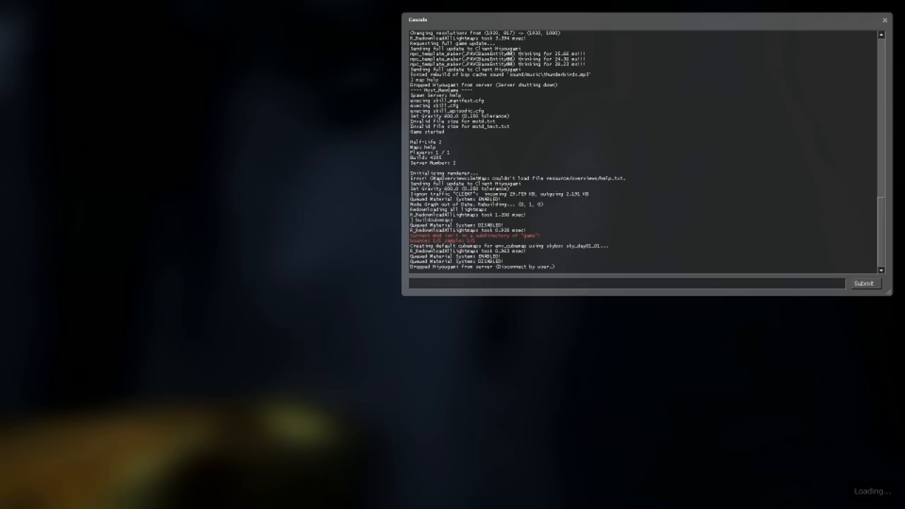
left_click(885, 20)
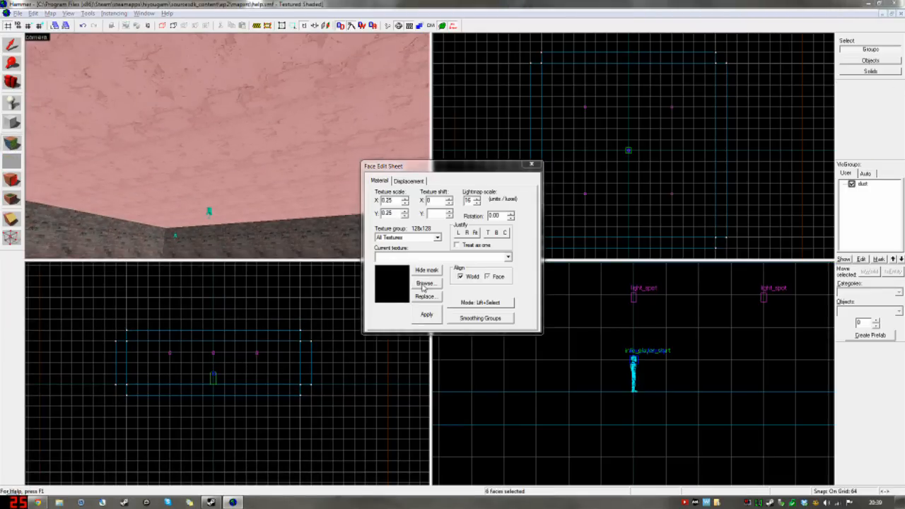
Step: Browse the material library to pick a sky texture for the six selected faces
left_click(426, 283)
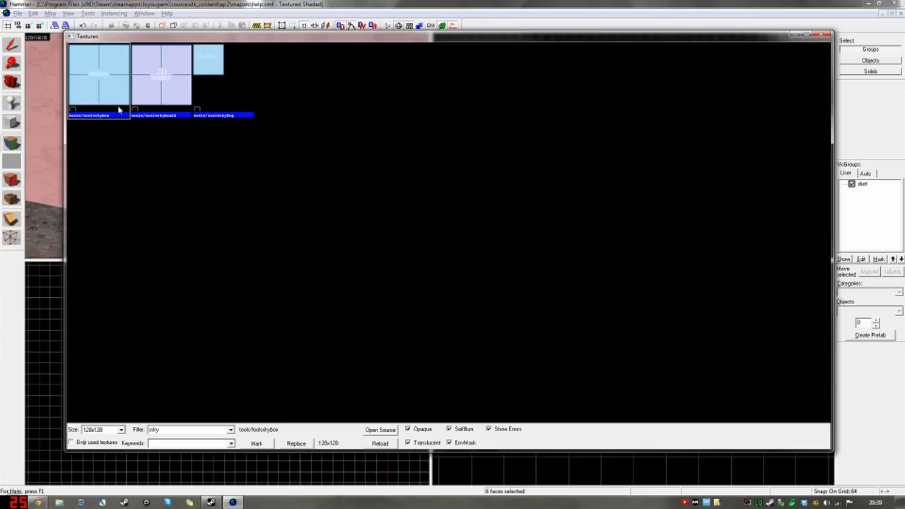
mouse_move(115, 75)
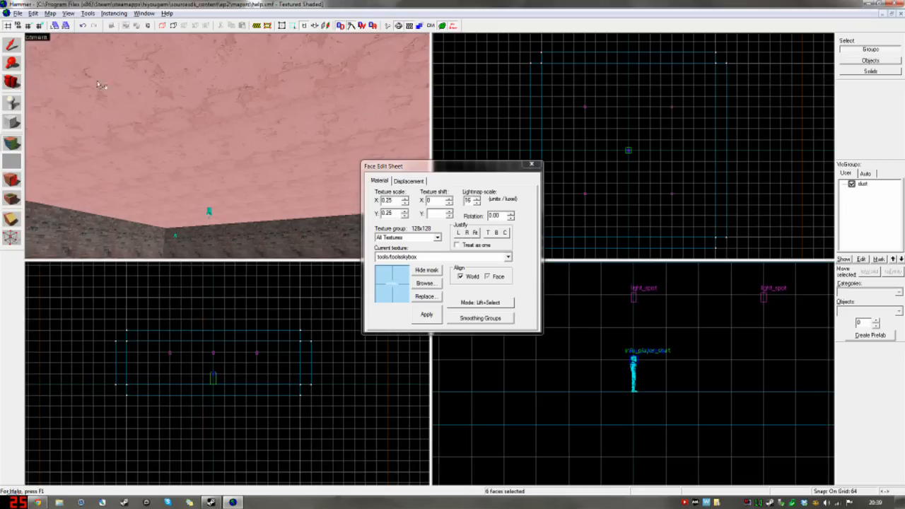
mouse_move(304, 199)
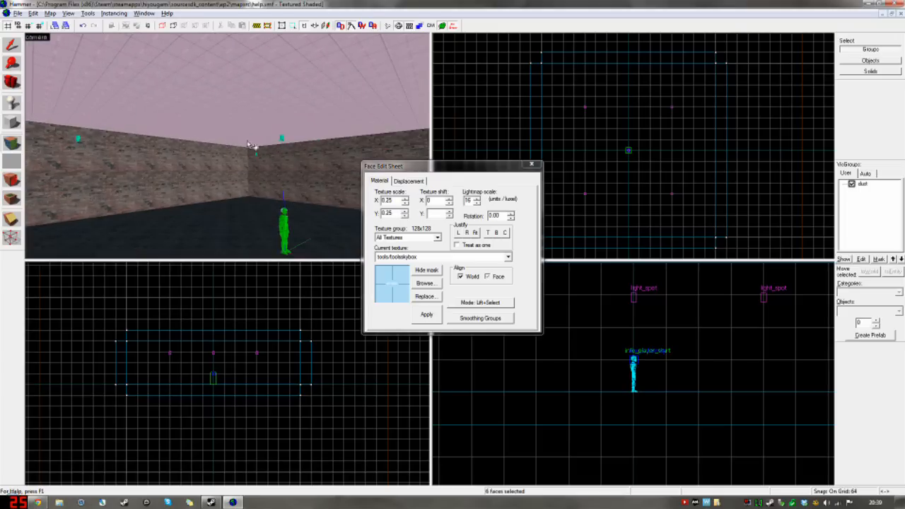
Step: Review the SkyBox Texture Name keyvalue, sky_day01_01, in Map Properties
left_click(50, 12)
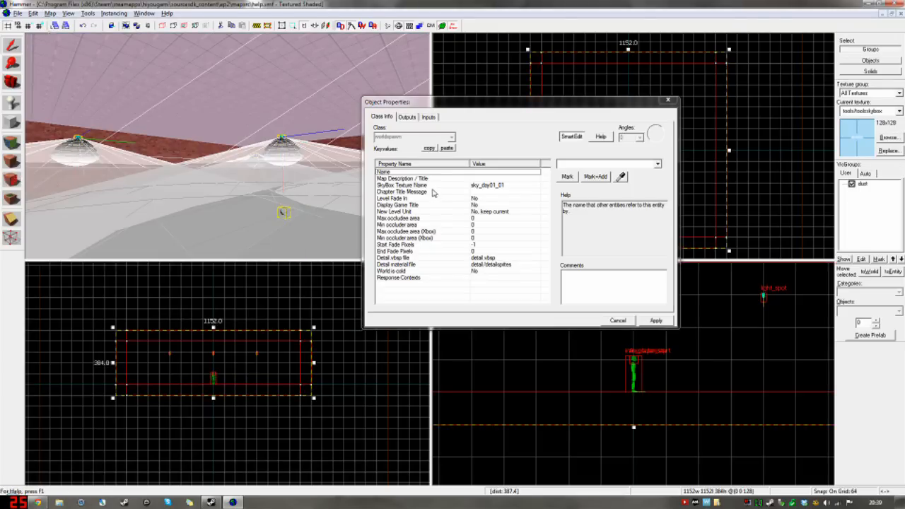
left_click(402, 185)
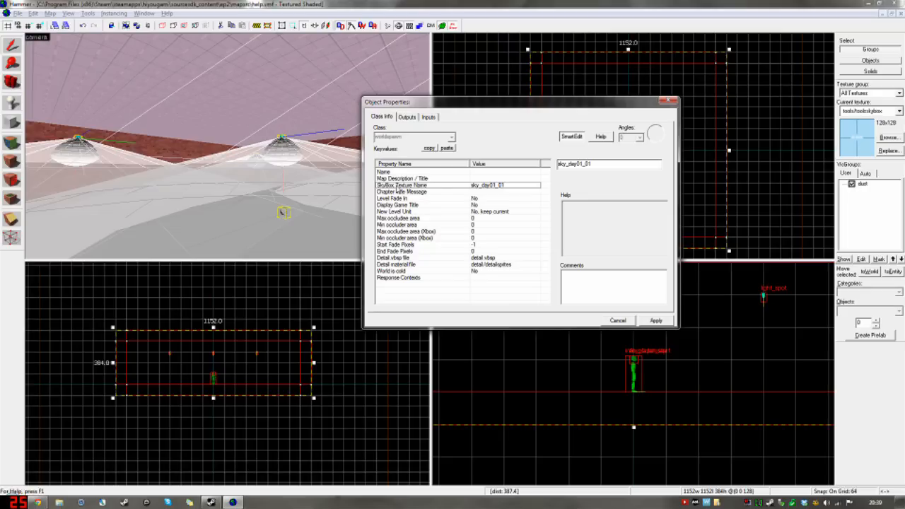
left_click(608, 163)
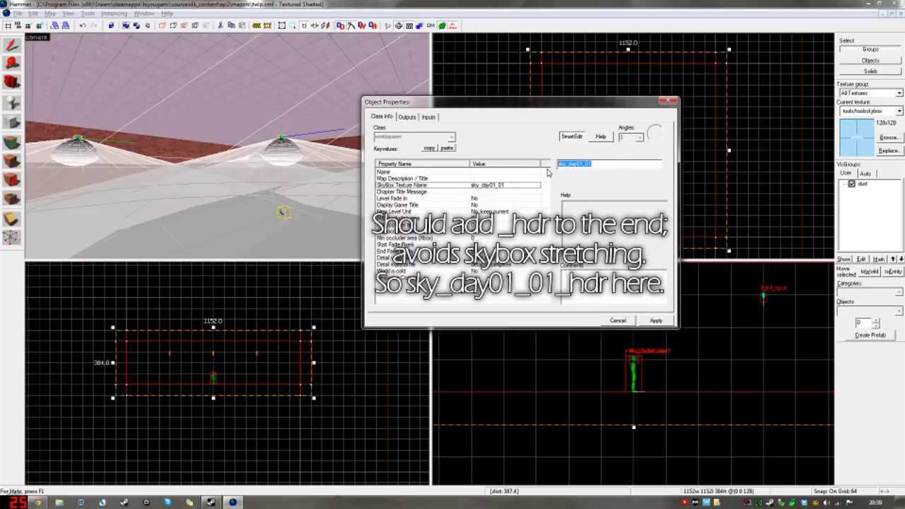
left_click(583, 164)
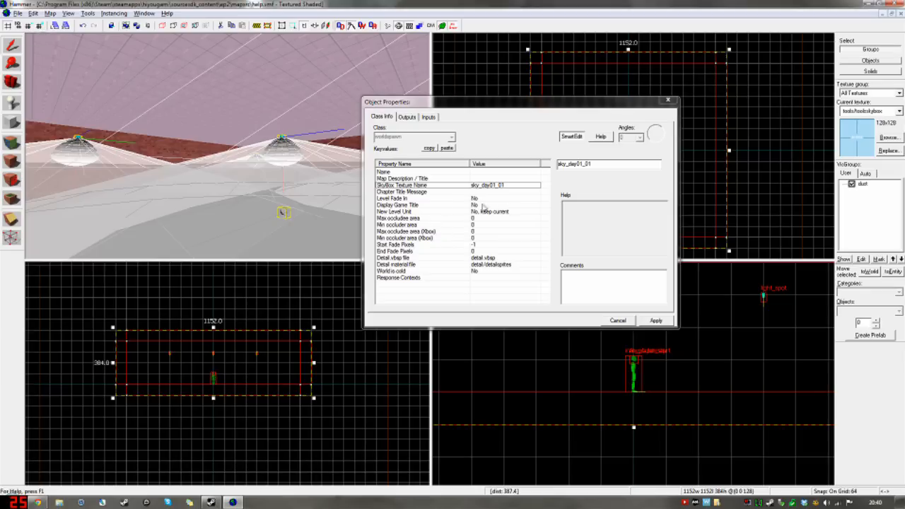
mouse_move(256, 140)
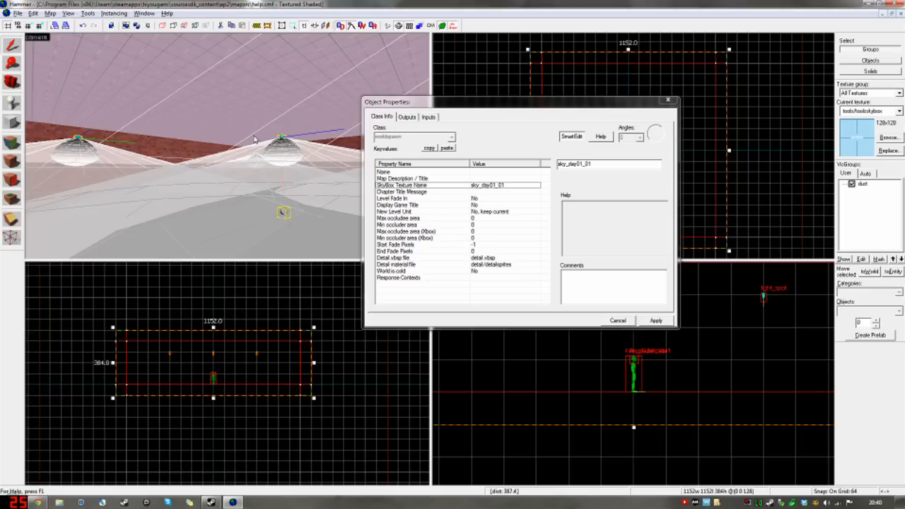
mouse_move(288, 143)
type("light_")
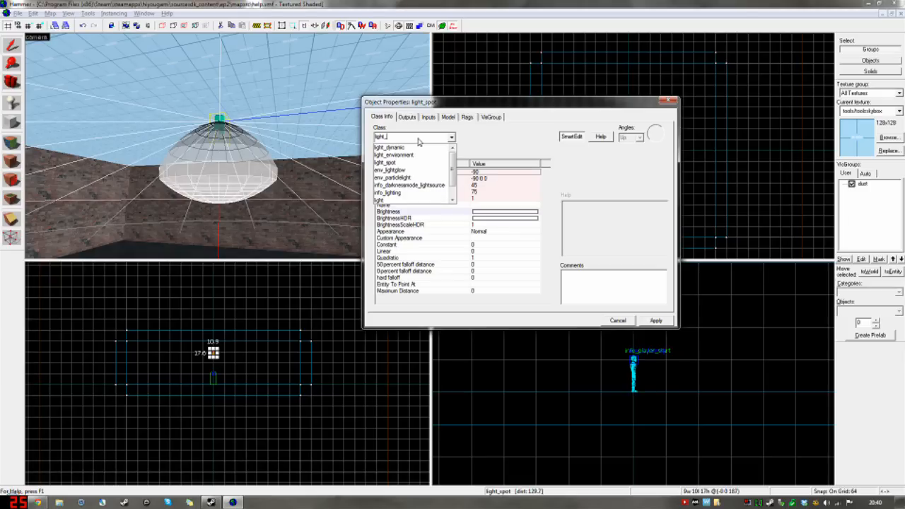
Step: Change the light_spot's class to light_environment
left_click(393, 148)
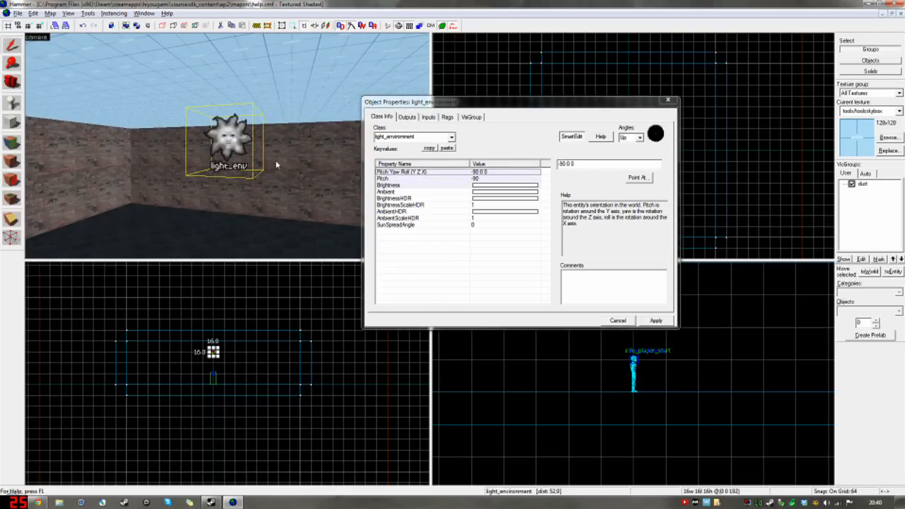
mouse_move(495, 189)
type("0")
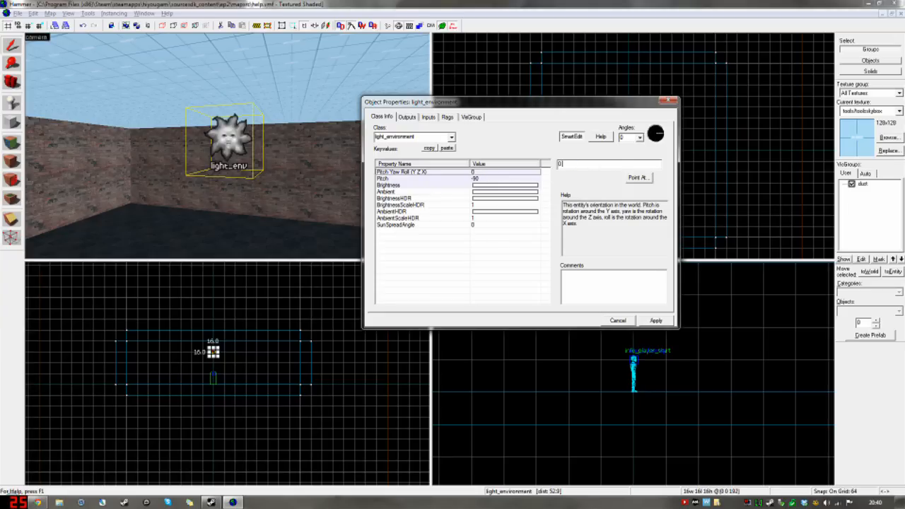
Step: Set the sun's yaw to 220 and start entering its pitch value
type("220")
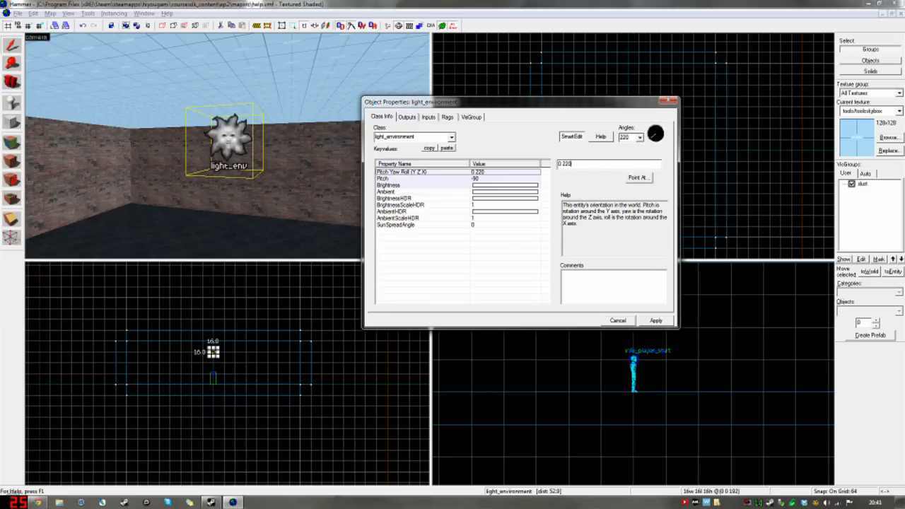
left_click(383, 178)
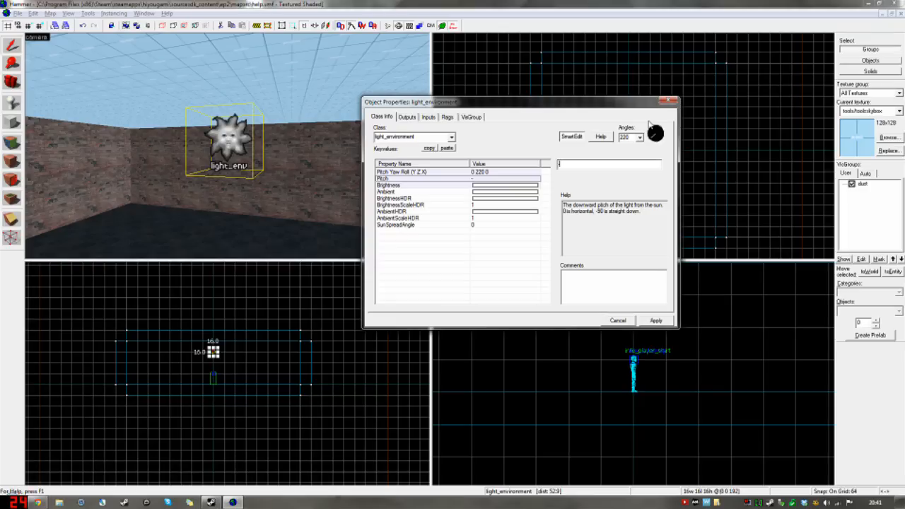
type("4")
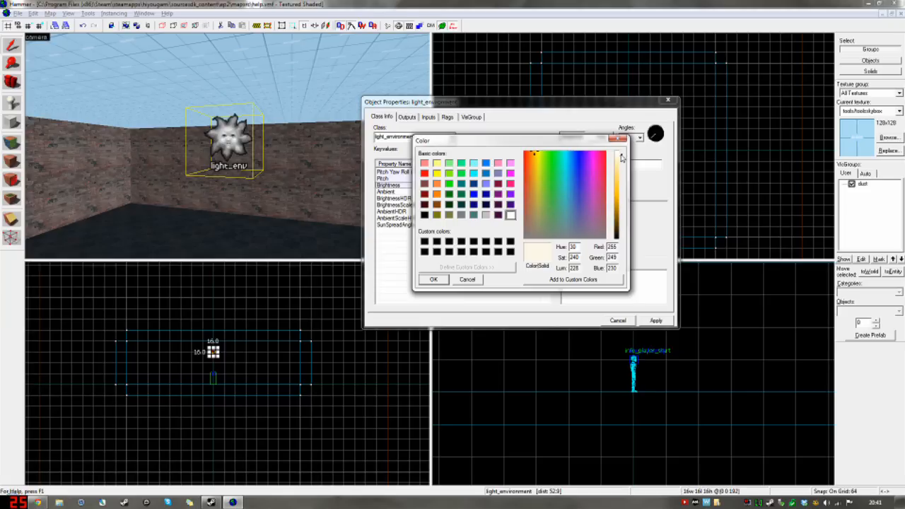
left_click(433, 279)
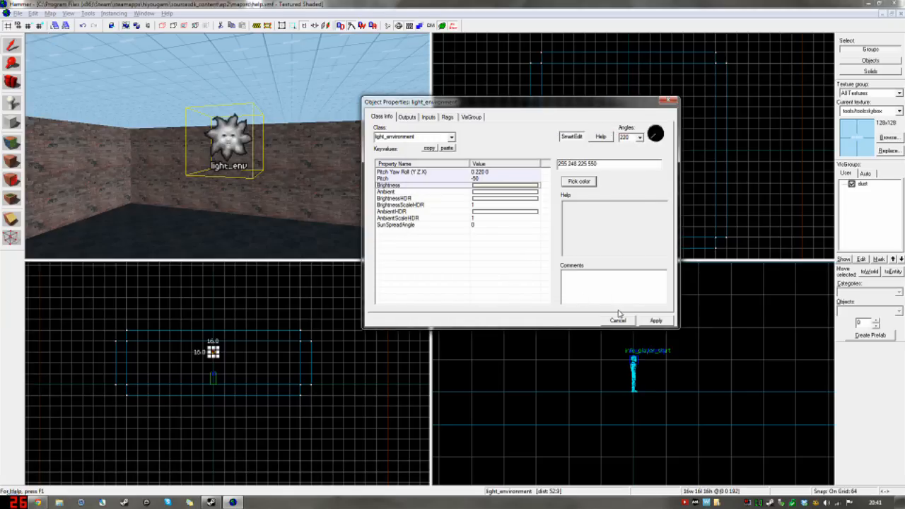
left_click(578, 181)
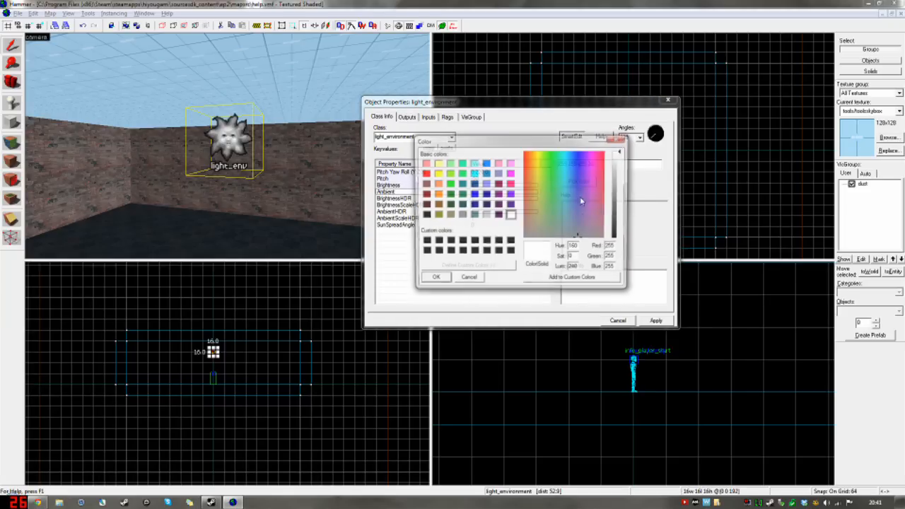
left_click(573, 164)
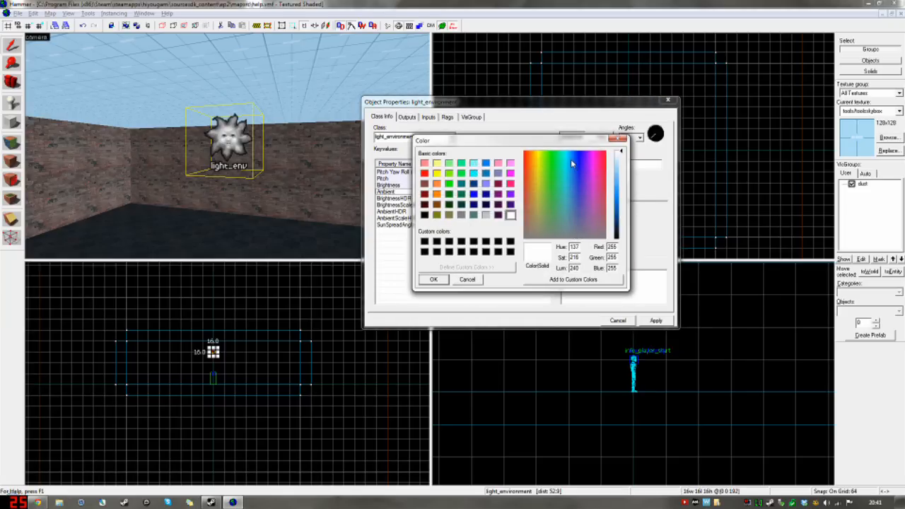
left_click(570, 168)
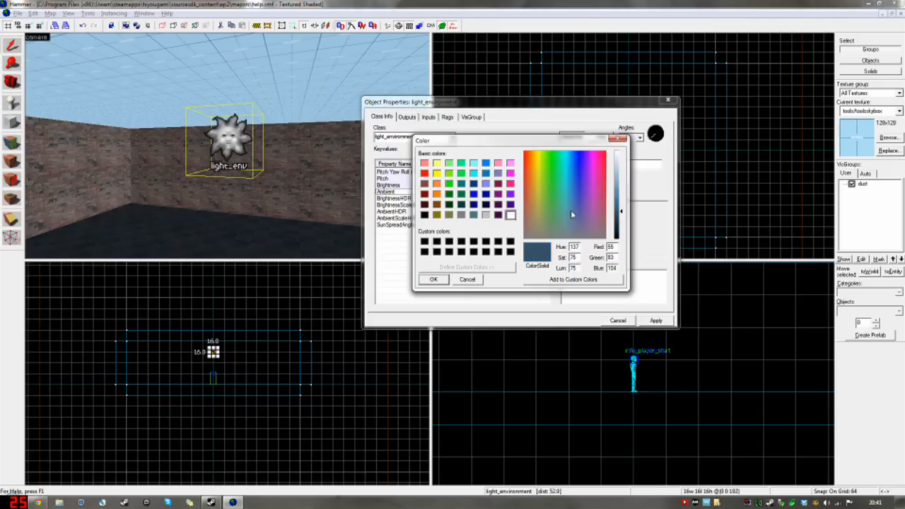
left_click(433, 279)
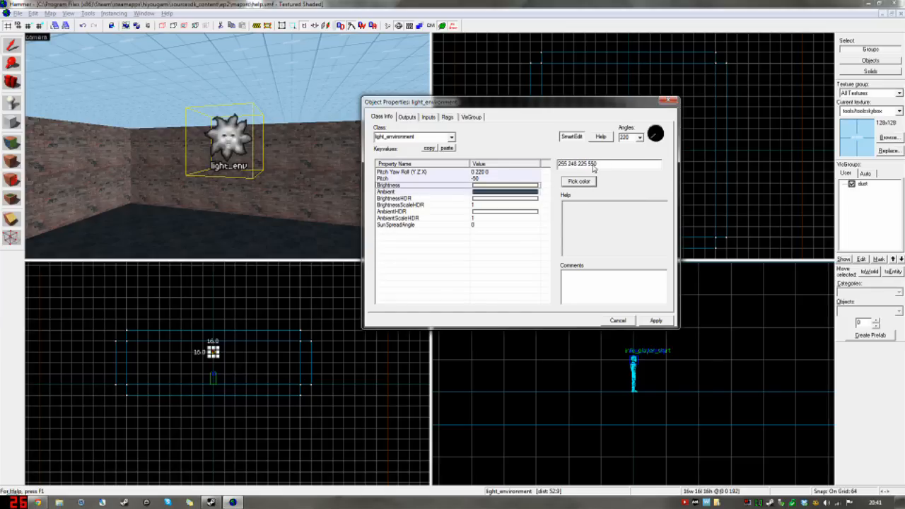
left_click(655, 320)
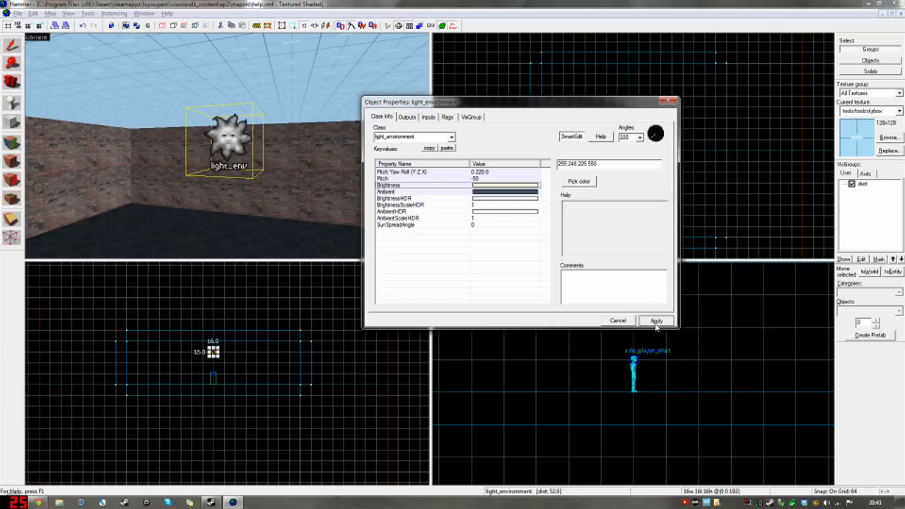
Step: Check SunSpreadAngle 0, AmbientScaleHDR 1 and pitch, then close the properties
left_click(396, 225)
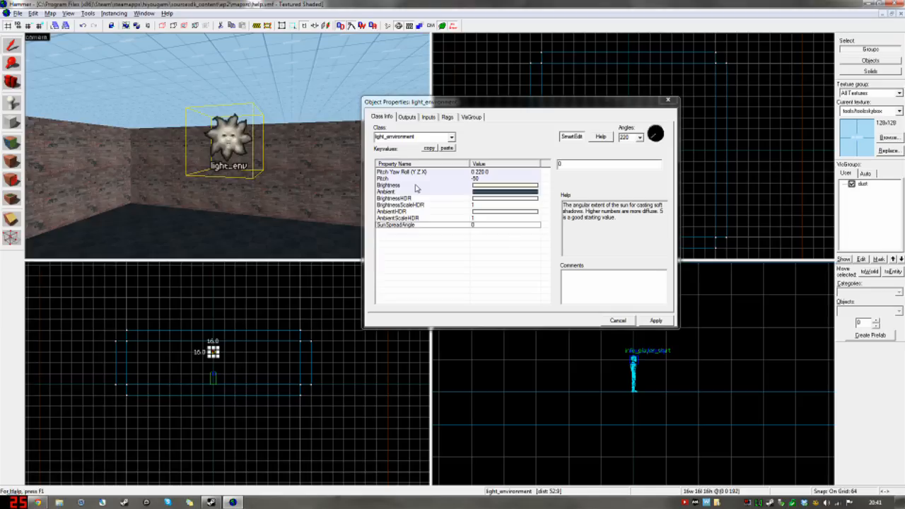
left_click(398, 217)
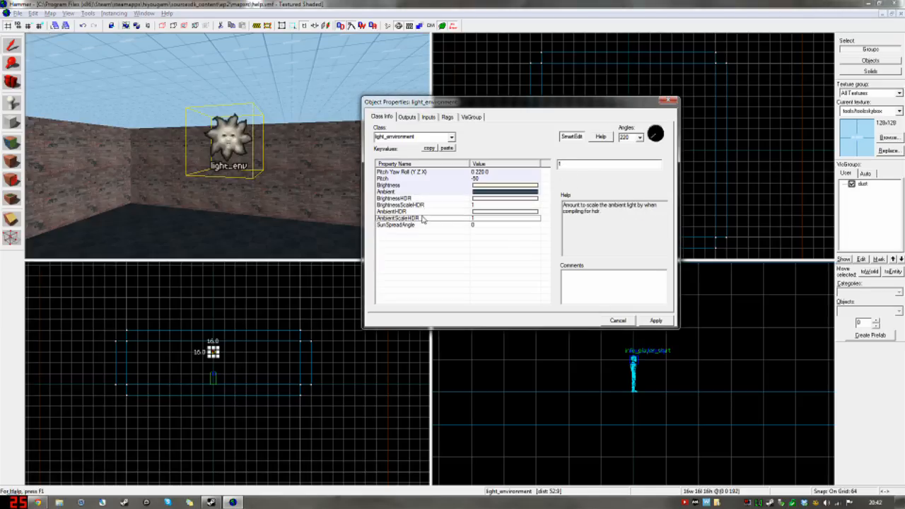
left_click(385, 179)
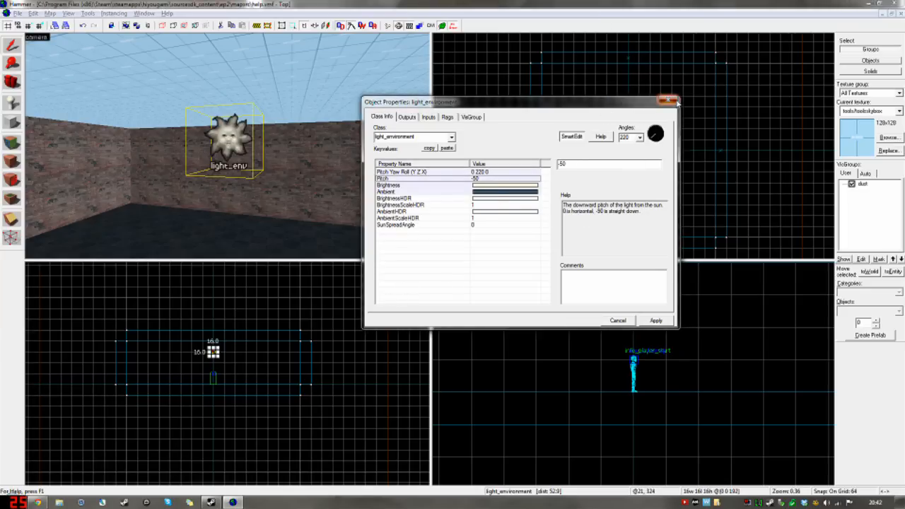
left_click(618, 320)
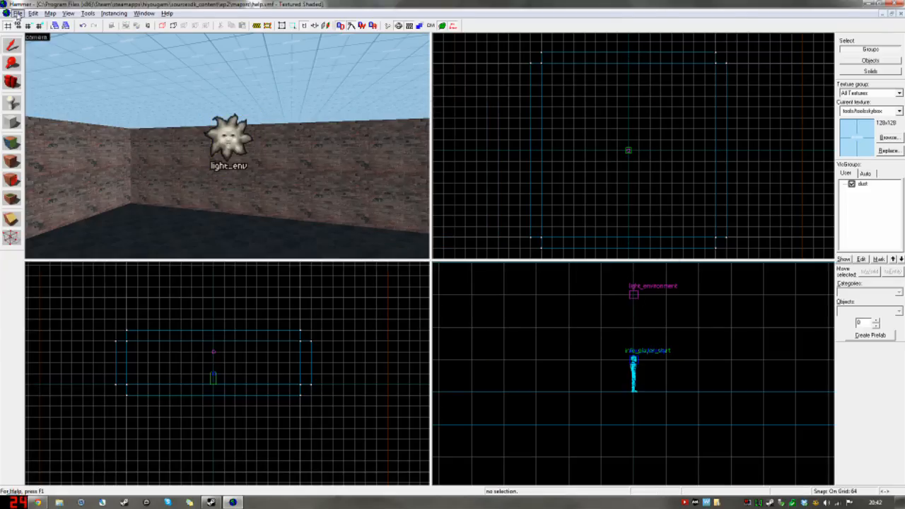
mouse_move(178, 115)
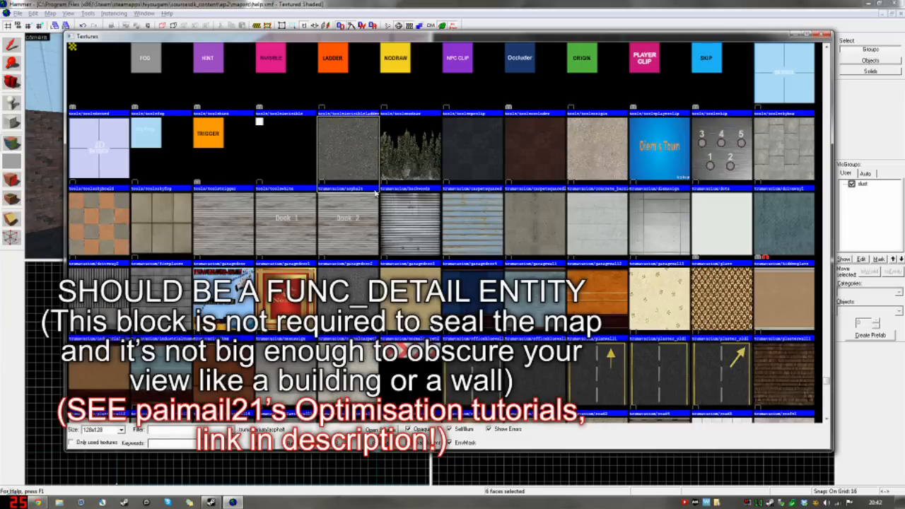
Step: Apply the grey concrete driveway texture to the beam faces and close the Face Edit Sheet
left_click(596, 148)
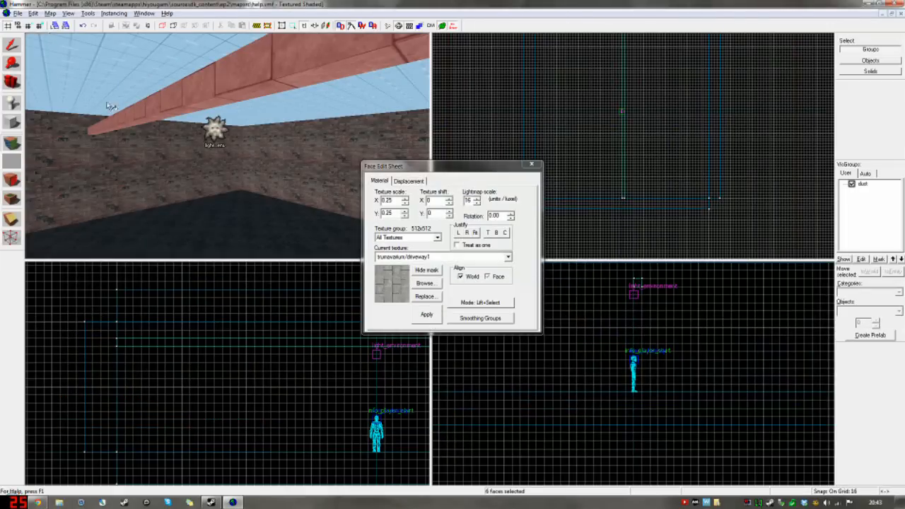
left_click(17, 13)
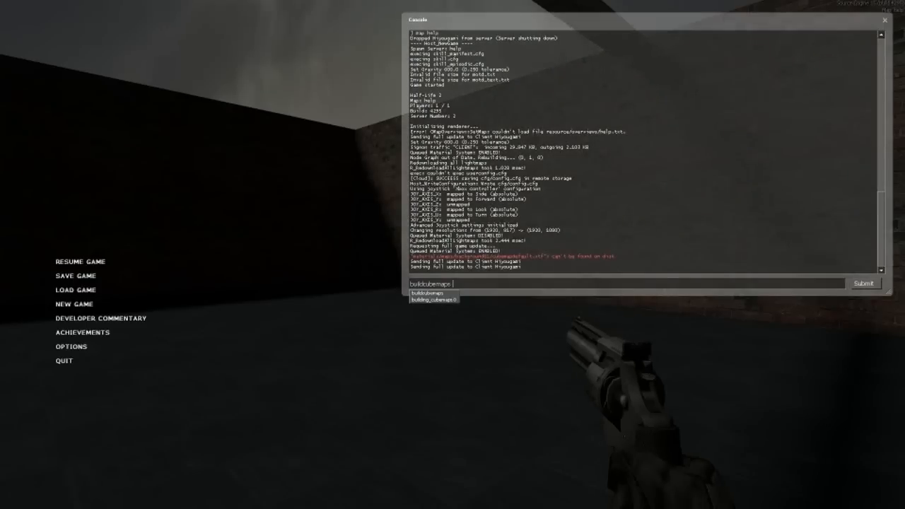
key("Return")
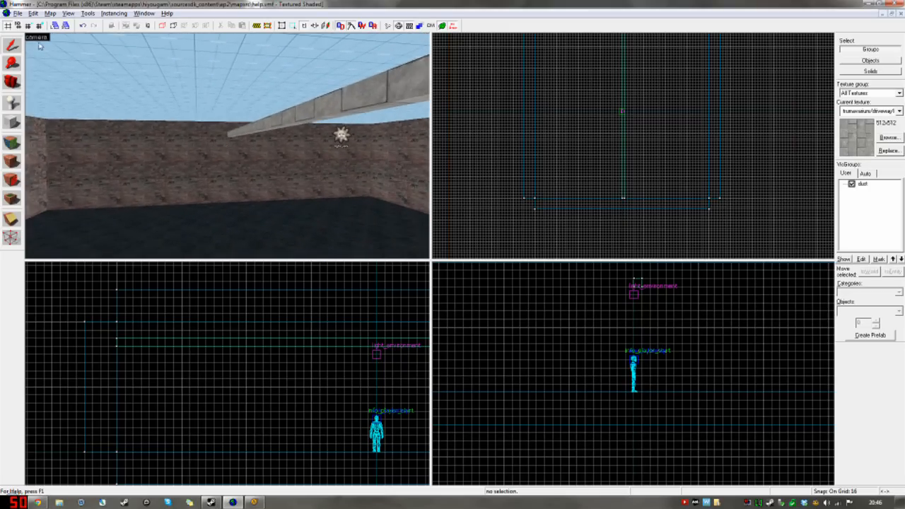
Step: Choose 3D Lightmap Grid from the 3D viewport's display modes
left_click(38, 37)
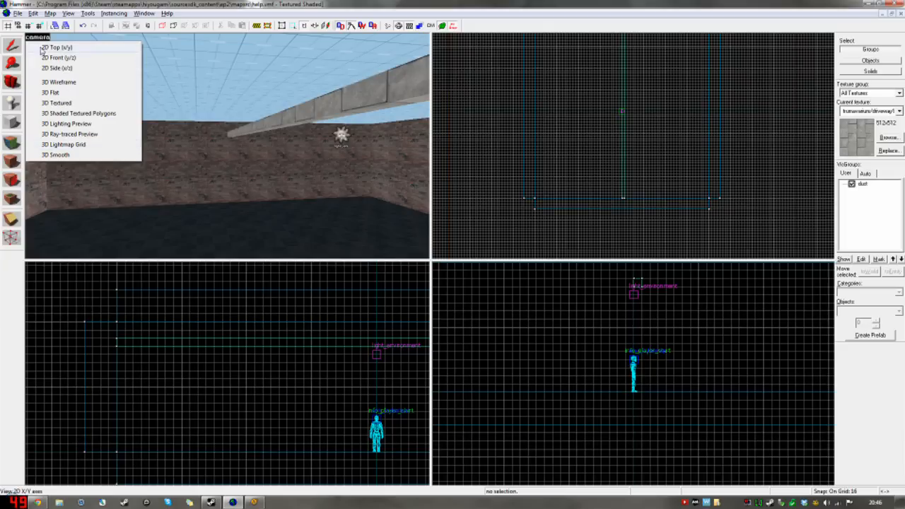
mouse_move(76, 134)
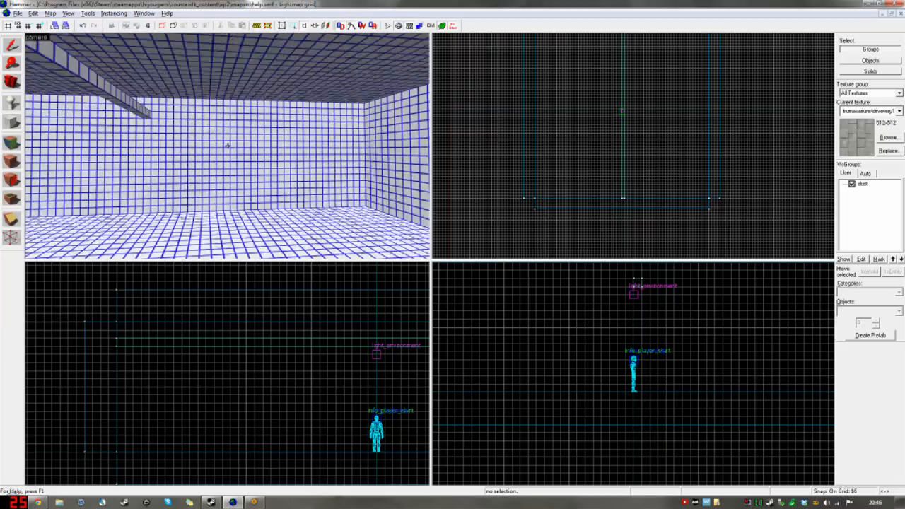
Step: Select the back brick wall face to see its lightmap scale of 16
left_click(326, 25)
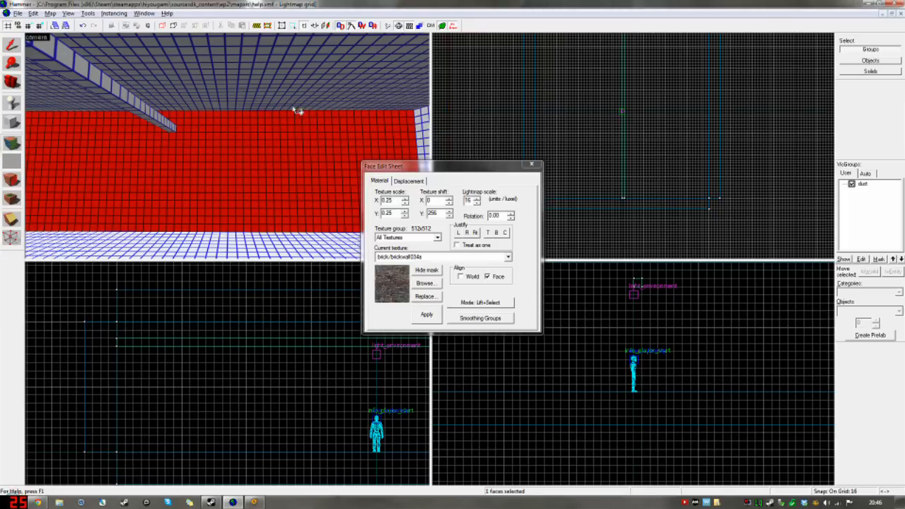
mouse_move(205, 189)
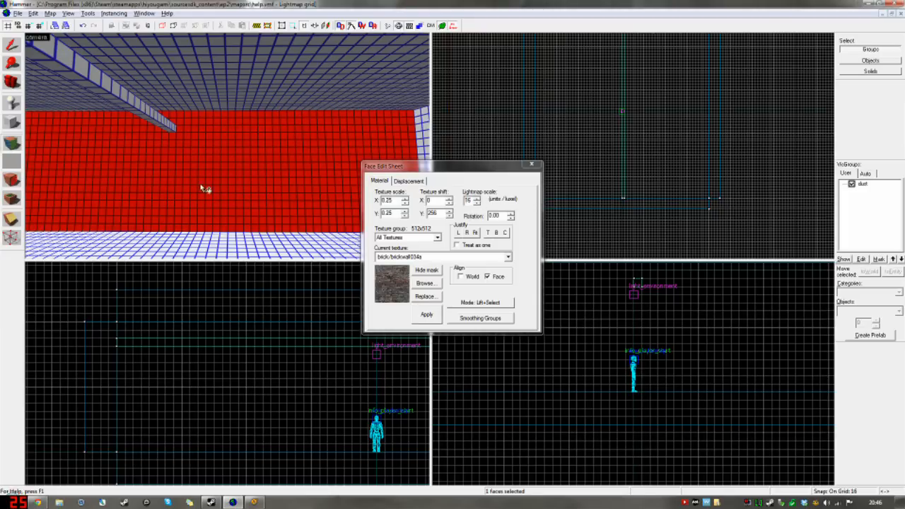
mouse_move(360, 134)
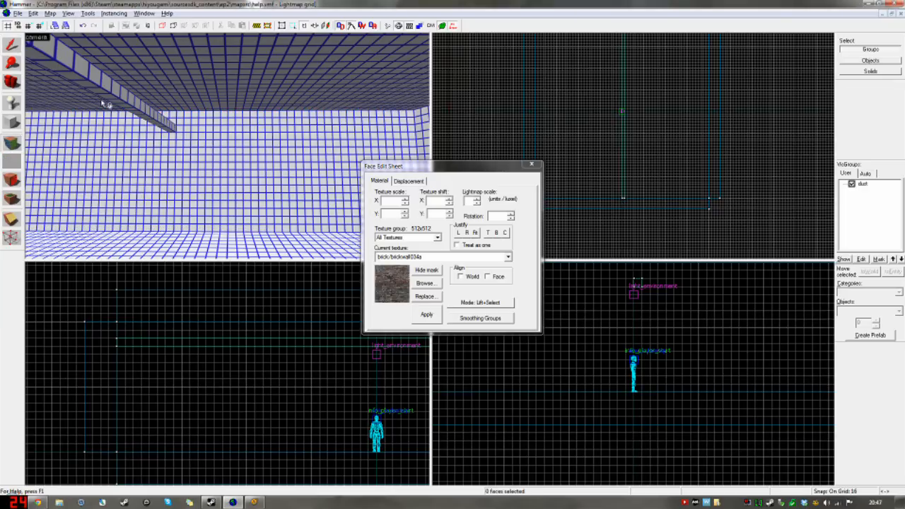
Step: Select the brick wall faces for a finer lightmap scale
left_click(212, 177)
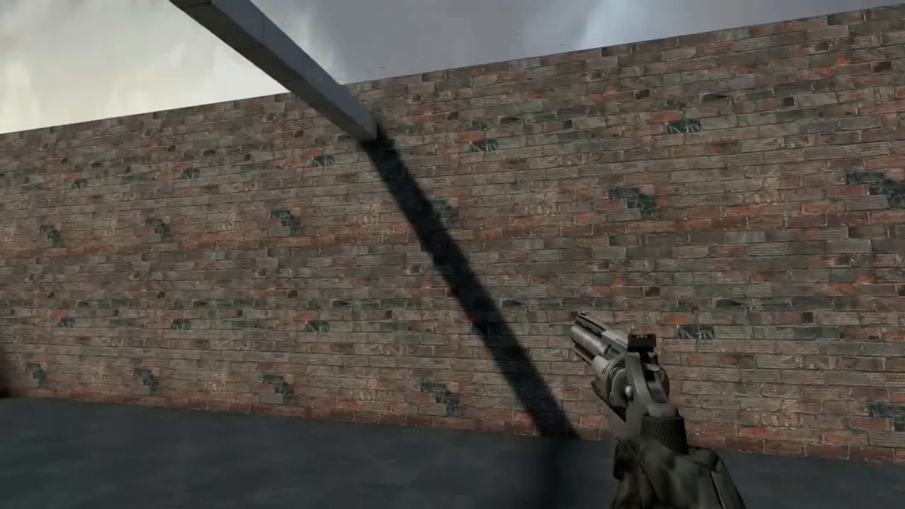
mouse_move(453, 254)
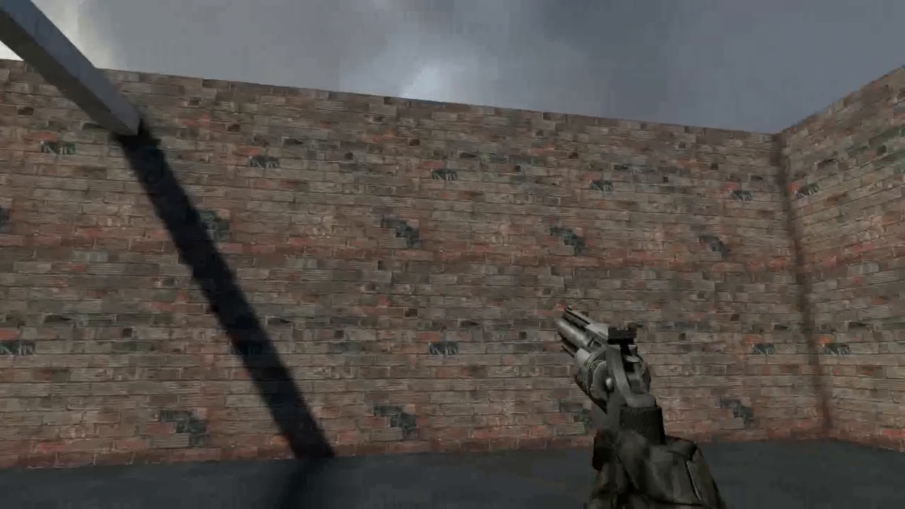